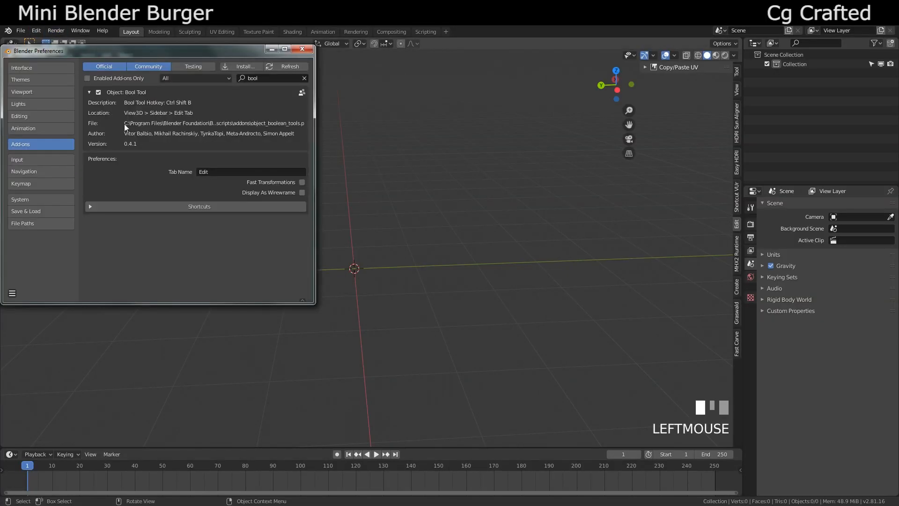
pyautogui.moveTo(148, 114)
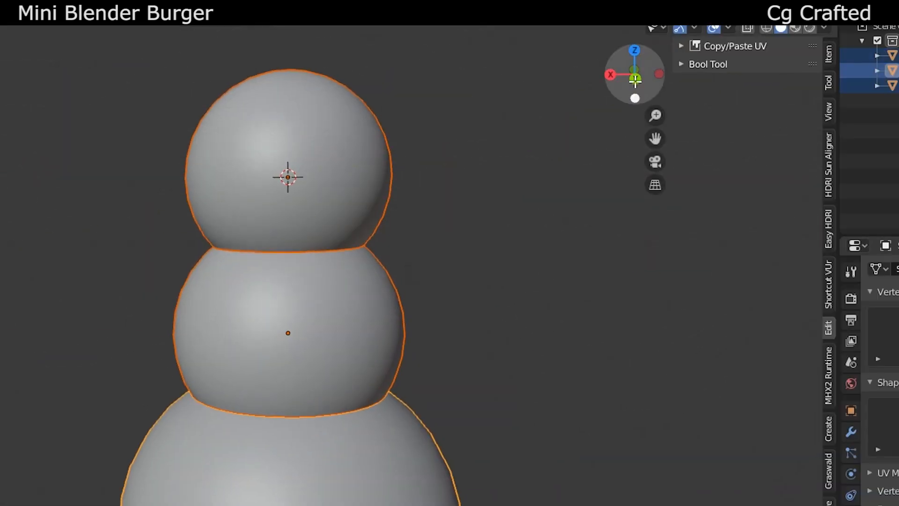
# Enable Dyntopo in Sculpting and clay-sculpt the seams between the snowman's body spheres.
pyautogui.click(708, 64)
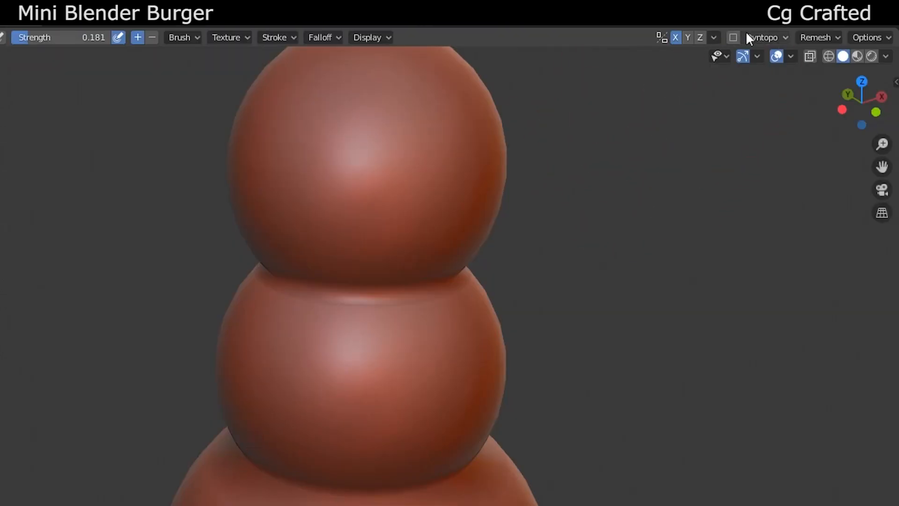
pyautogui.click(733, 37)
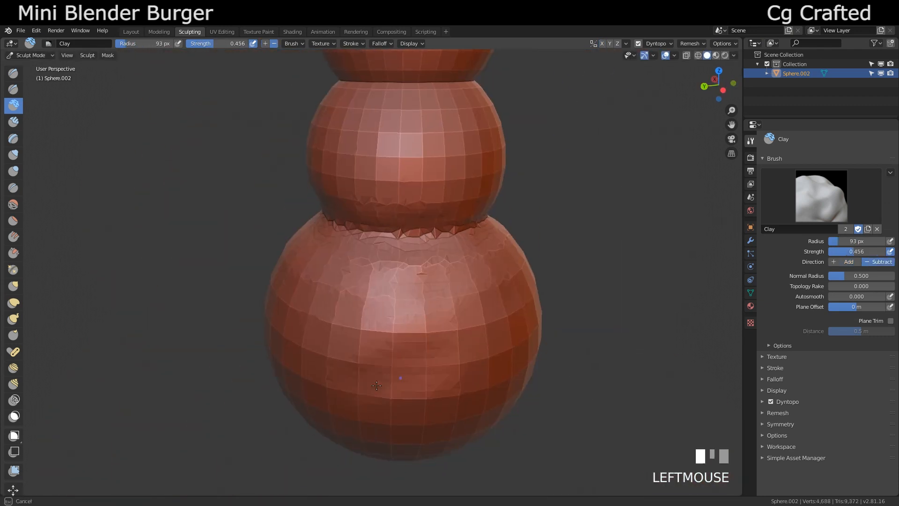
pyautogui.click(130, 31)
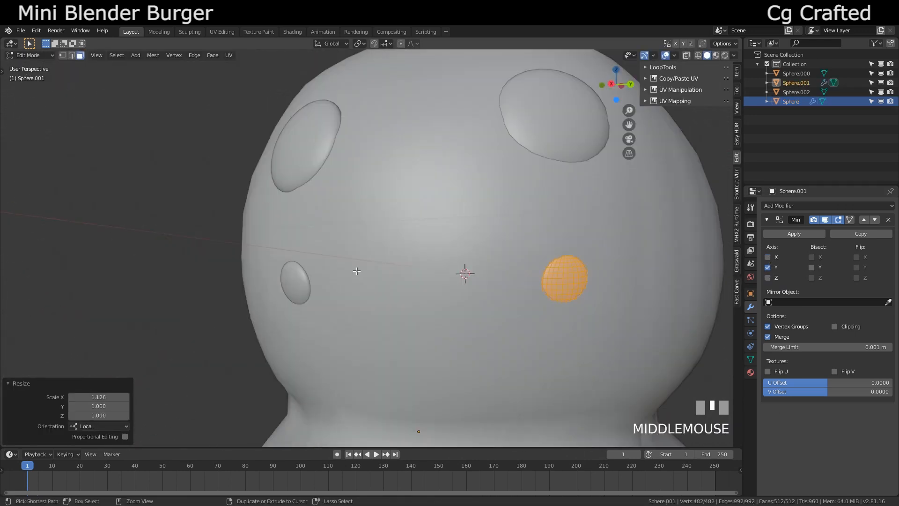
# Shrink the head's eye patches into sunken eyes and resize the round nose sphere.
pyautogui.scroll(-3)
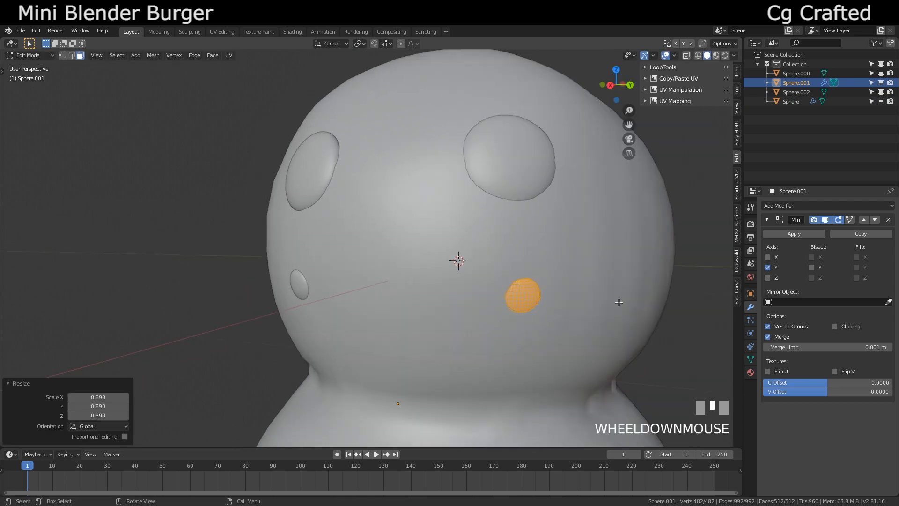
pyautogui.press('r')
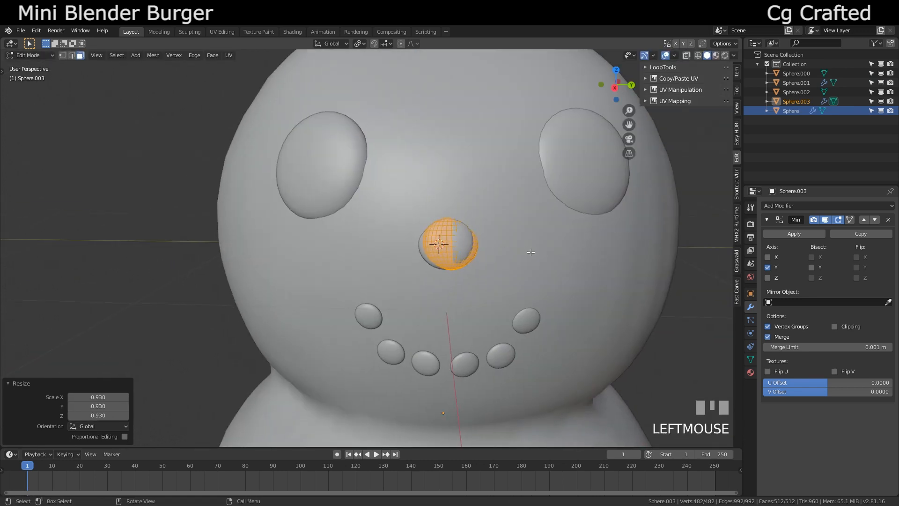
pyautogui.press('Tab')
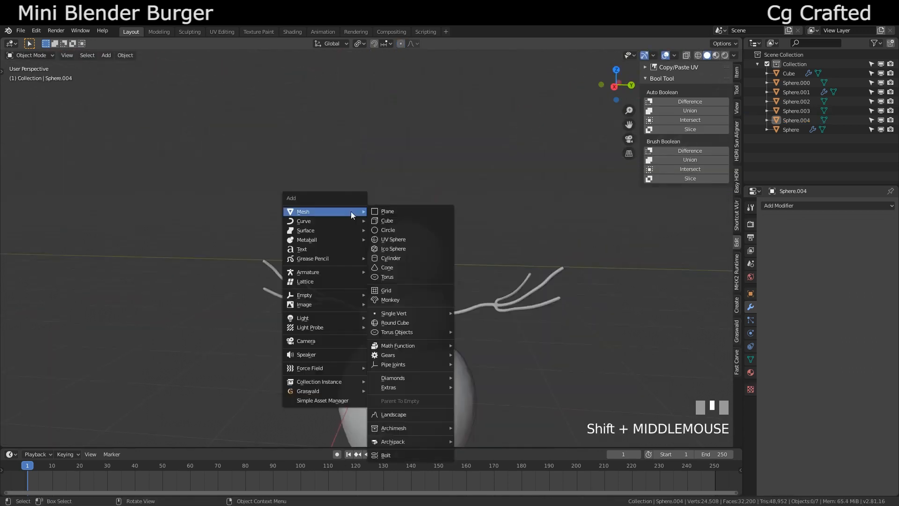
# Add a cylinder top hat and scale its top rim to round it off.
pyautogui.click(390, 257)
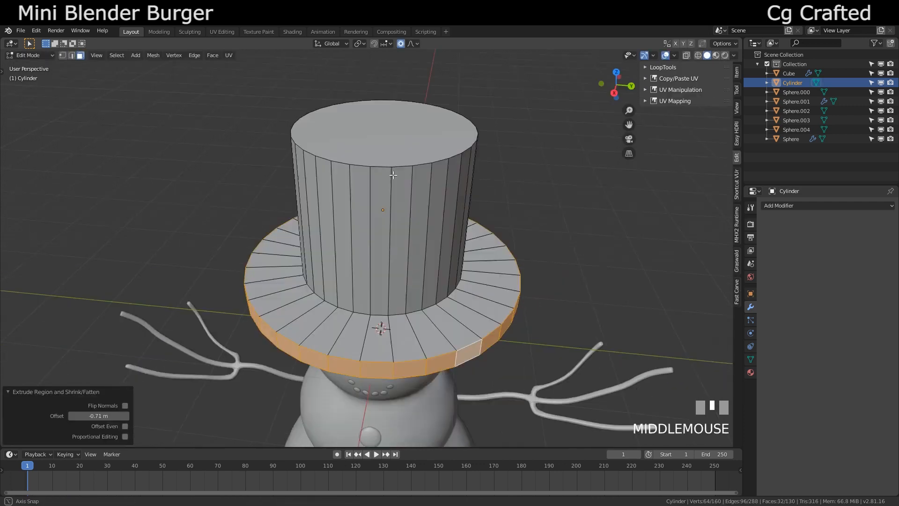
pyautogui.click(401, 296)
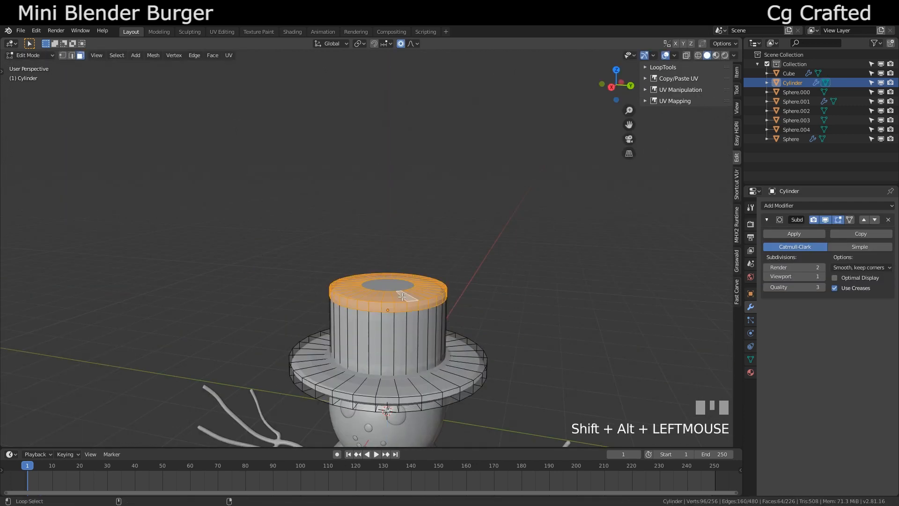
pyautogui.press('s')
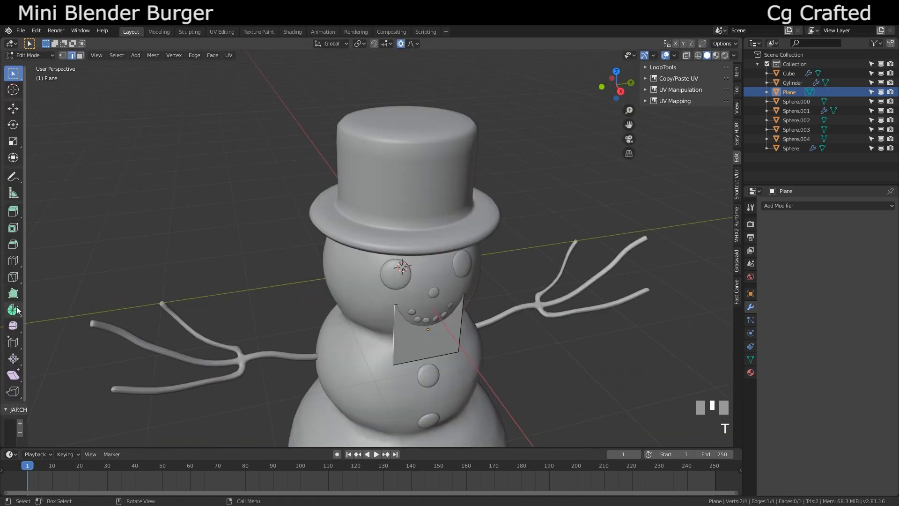
# Spin the plane into a scarf around the neck and extrude a hanging tail.
pyautogui.click(12, 308)
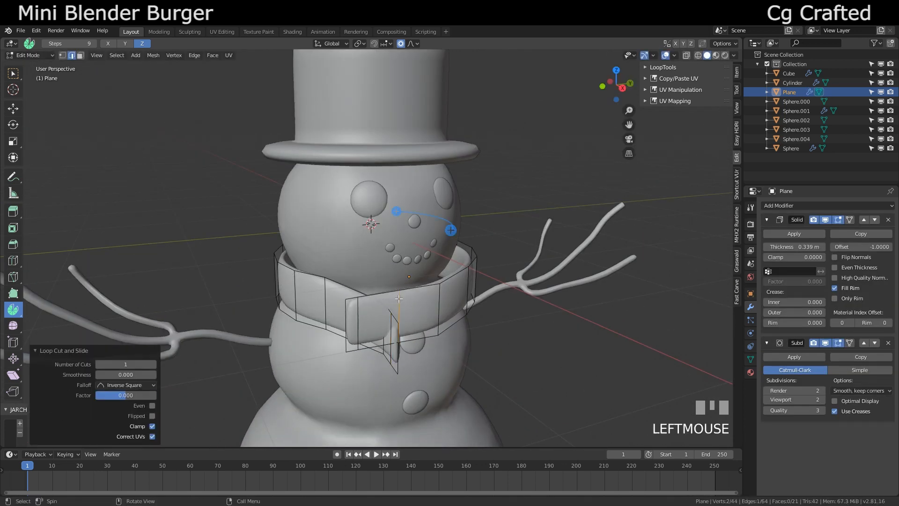
pyautogui.press('e')
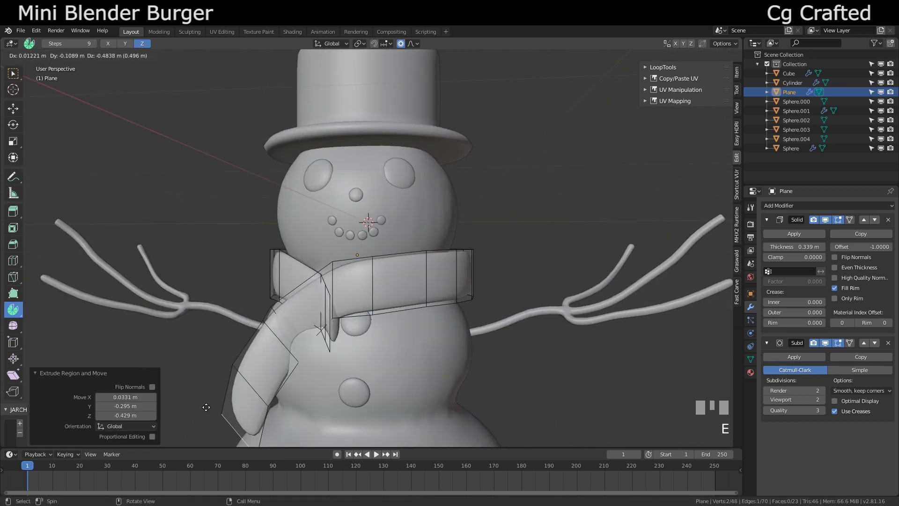
pyautogui.press('g')
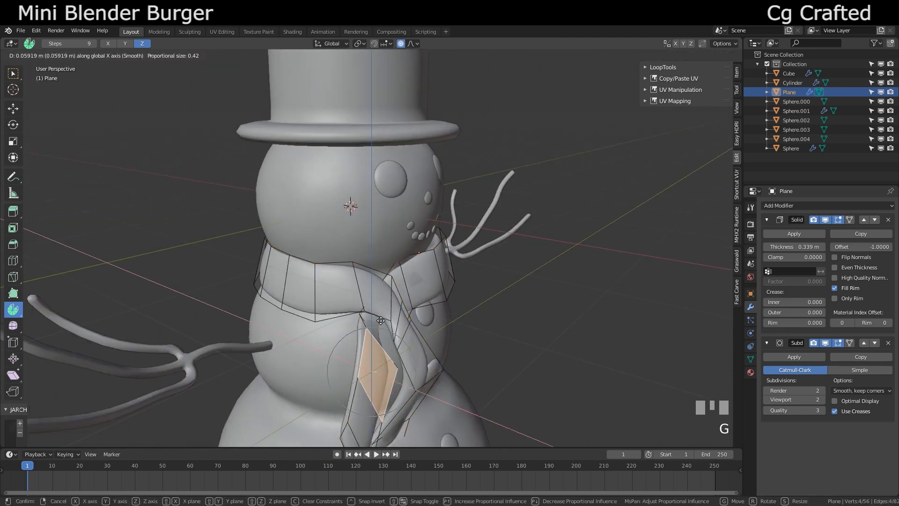
pyautogui.click(378, 322)
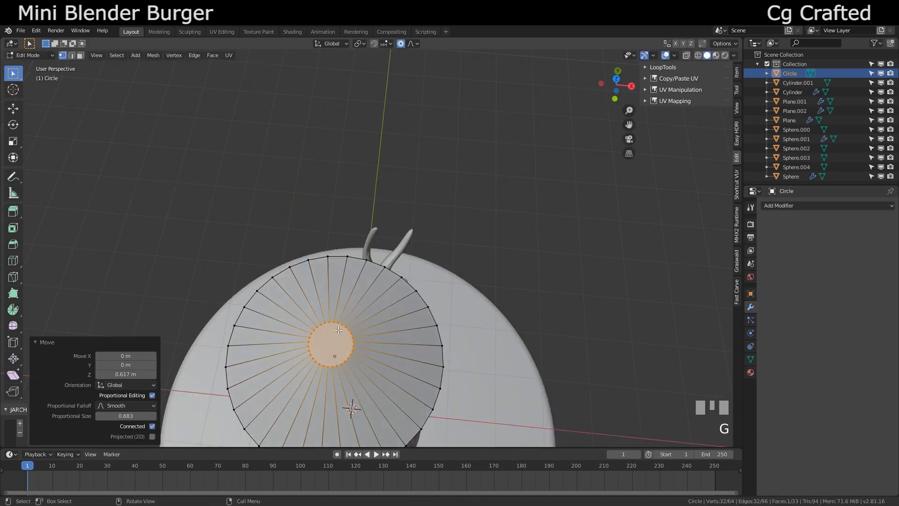
# Pull circle centres up into cone tiers for the pine trees.
pyautogui.press('s')
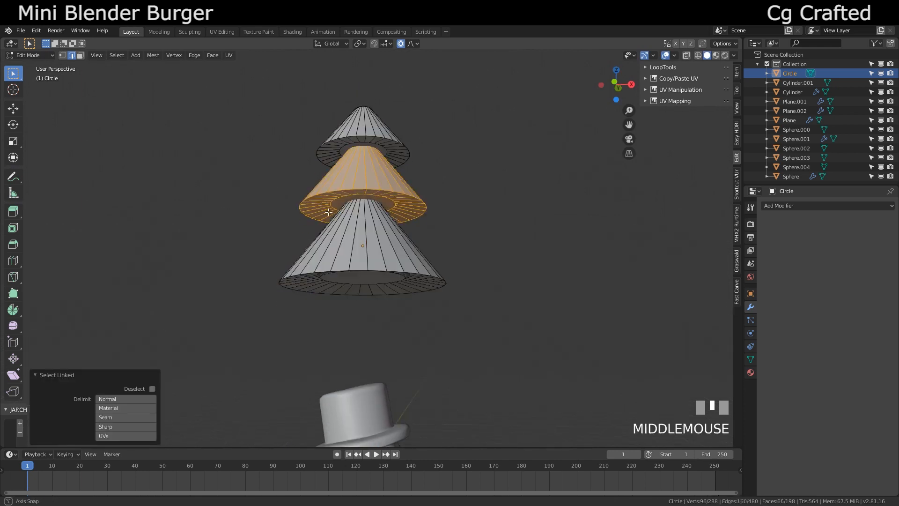
pyautogui.scroll(-3)
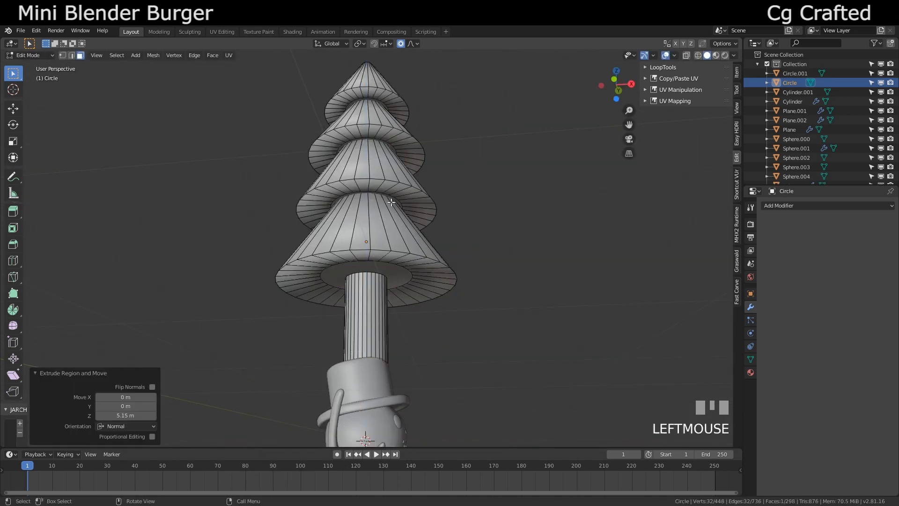
pyautogui.scroll(3)
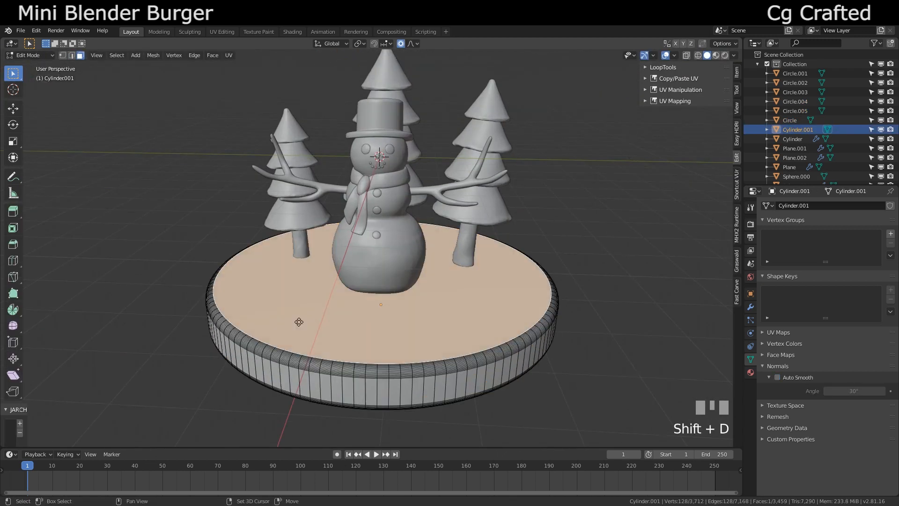
# Duplicate the base's top face and shape it into a mounded snow layer.
pyautogui.press('i')
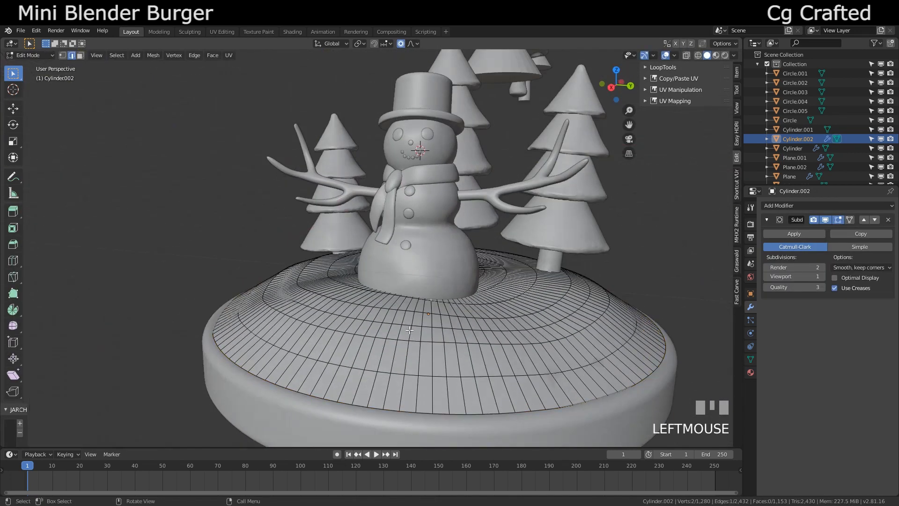
pyautogui.press('s')
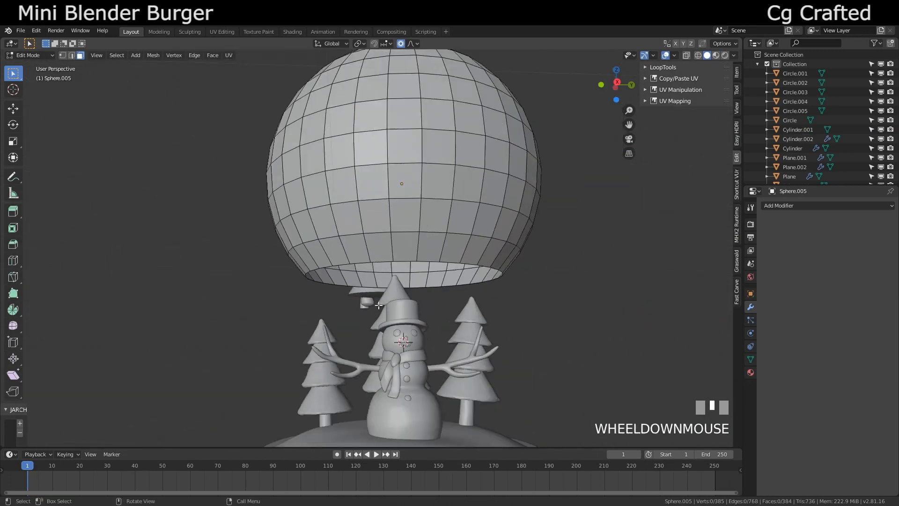
# Give the globe a Glass BSDF and Transparent mix material, then return to Layout Object Mode.
pyautogui.click(292, 31)
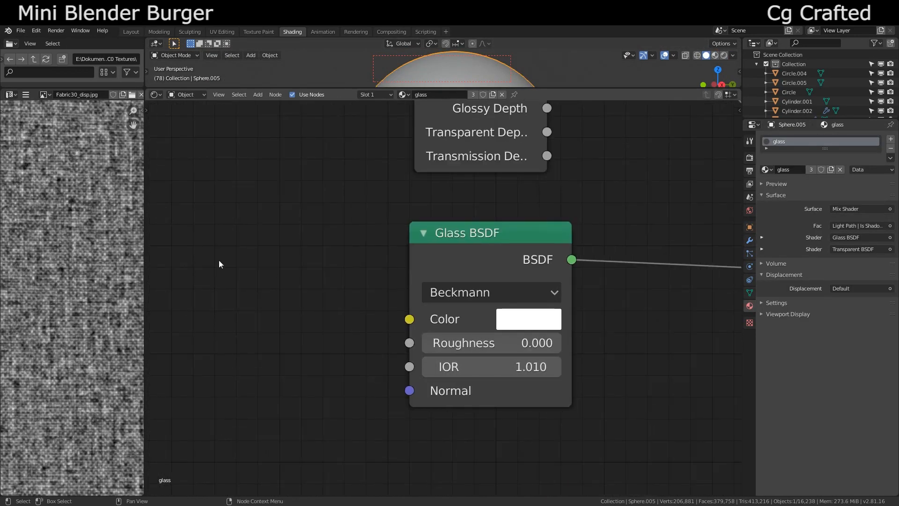
pyautogui.click(130, 31)
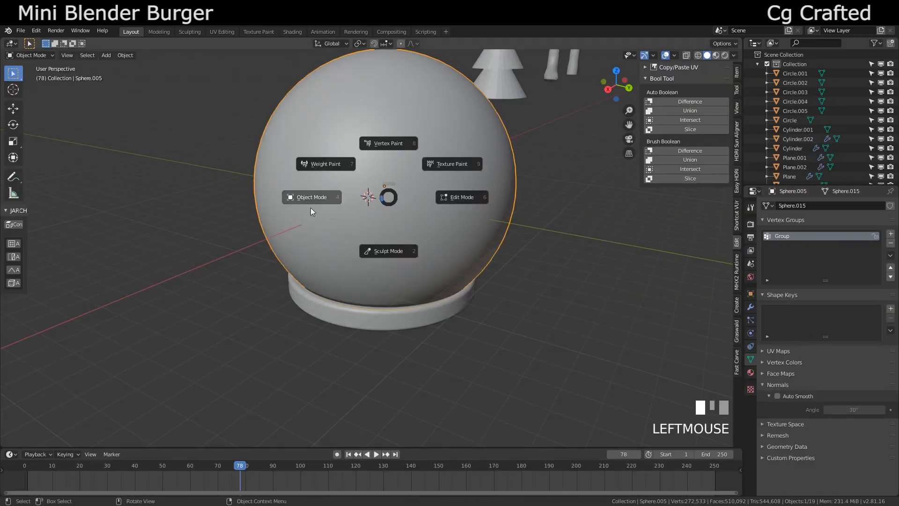
pyautogui.click(325, 163)
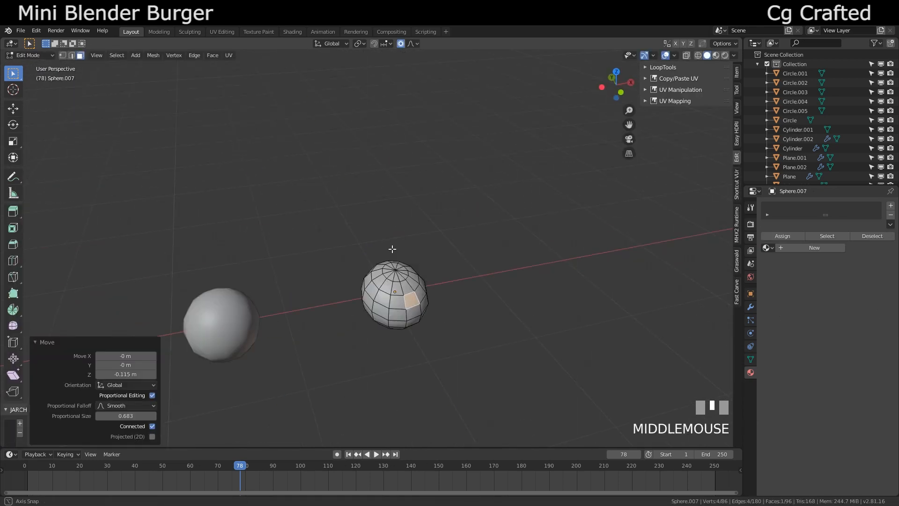
# Move the snowflake spheres into a new 'Snow particles' collection.
pyautogui.press('s')
pyautogui.write('Se')
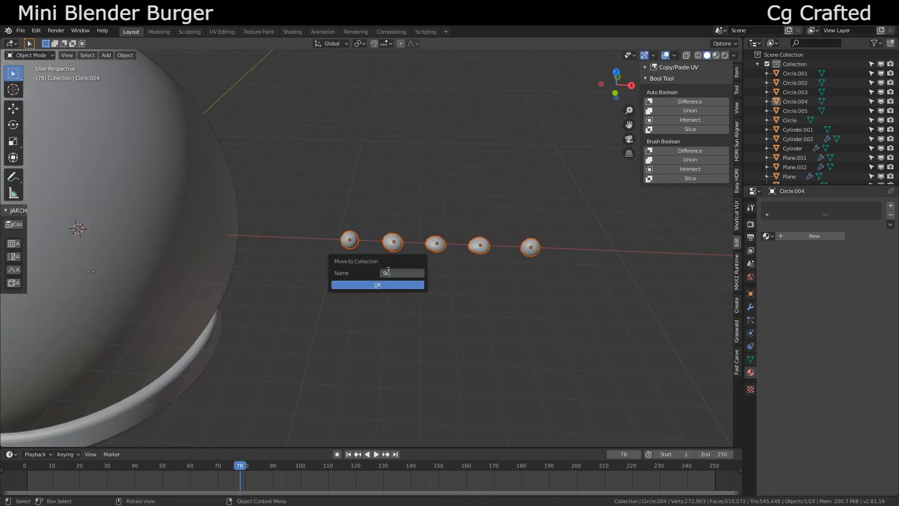
pyautogui.click(377, 284)
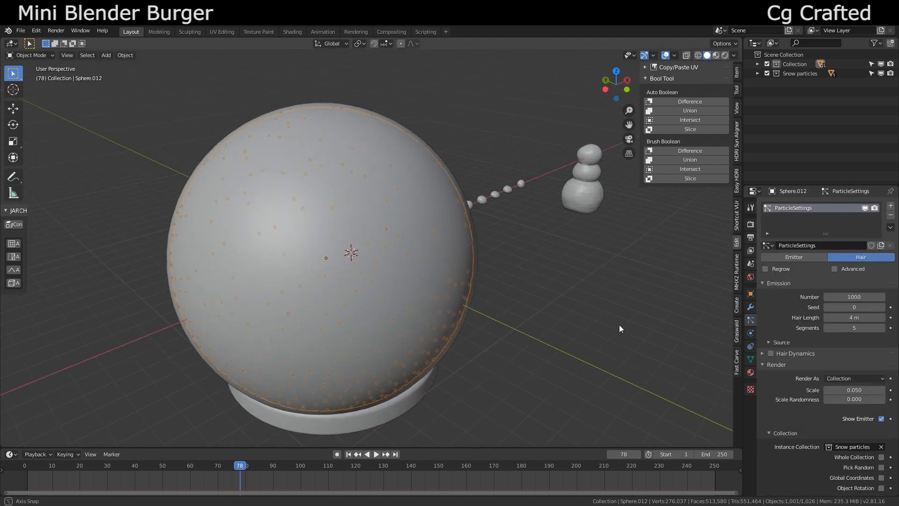
# Build the snow material in Shading and adjust its subsurface amount.
pyautogui.click(292, 31)
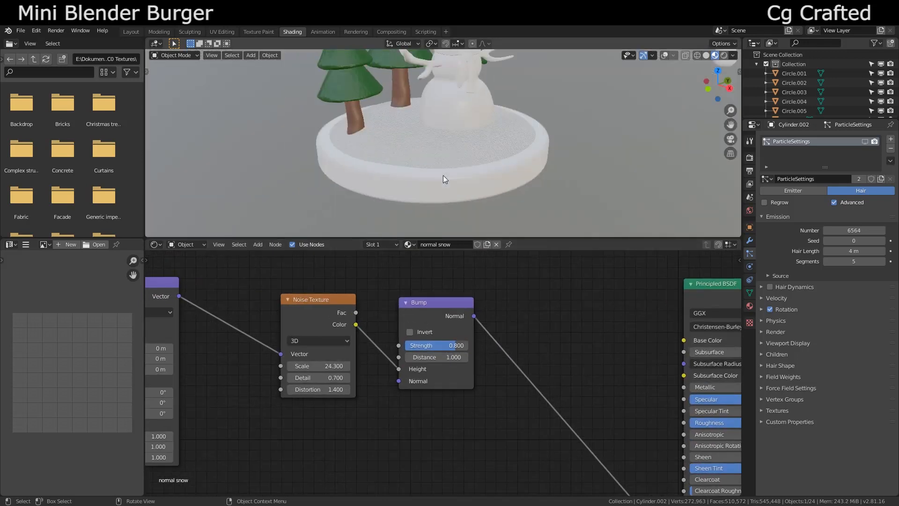
pyautogui.scroll(3)
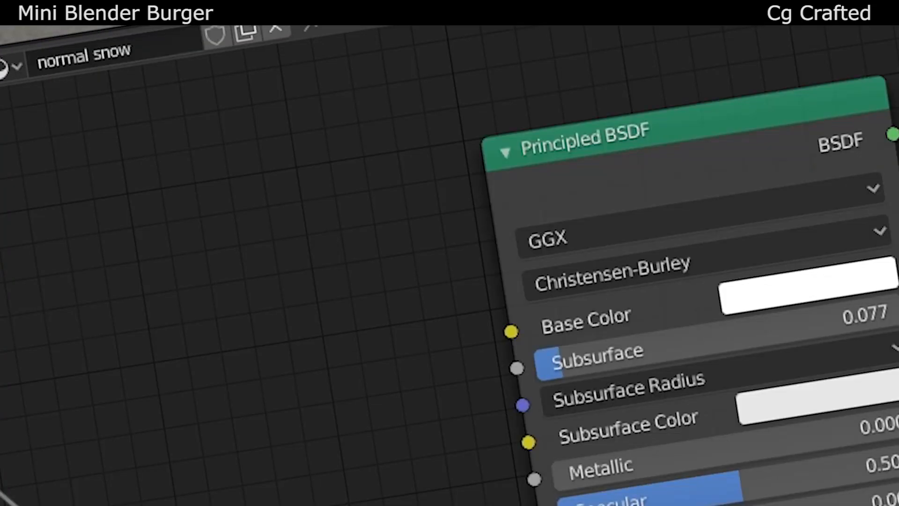
pyautogui.click(130, 31)
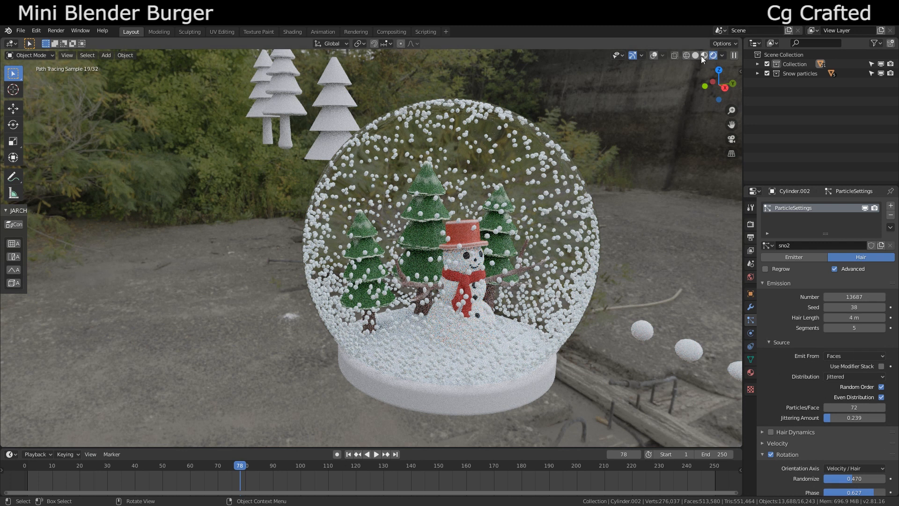
# Open the creator's cgtrader page and scroll down the 3D model list.
pyautogui.click(704, 55)
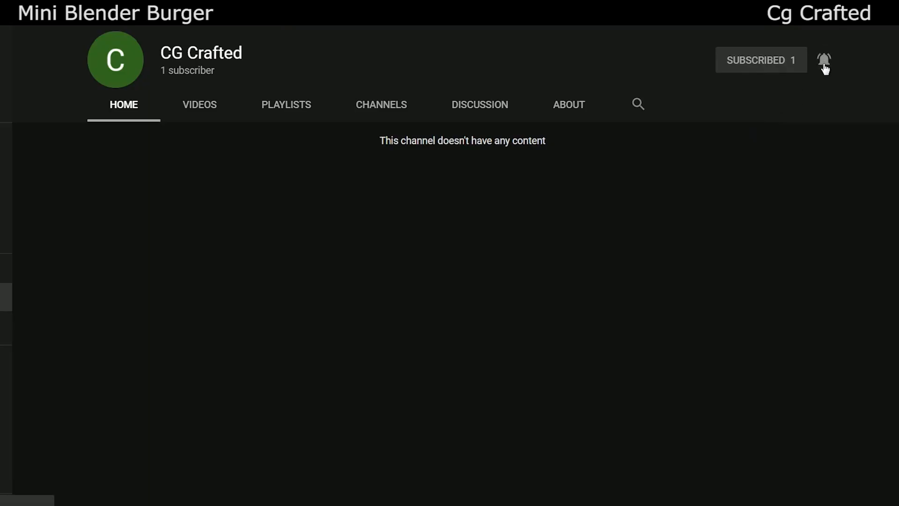
pyautogui.moveTo(398, 357)
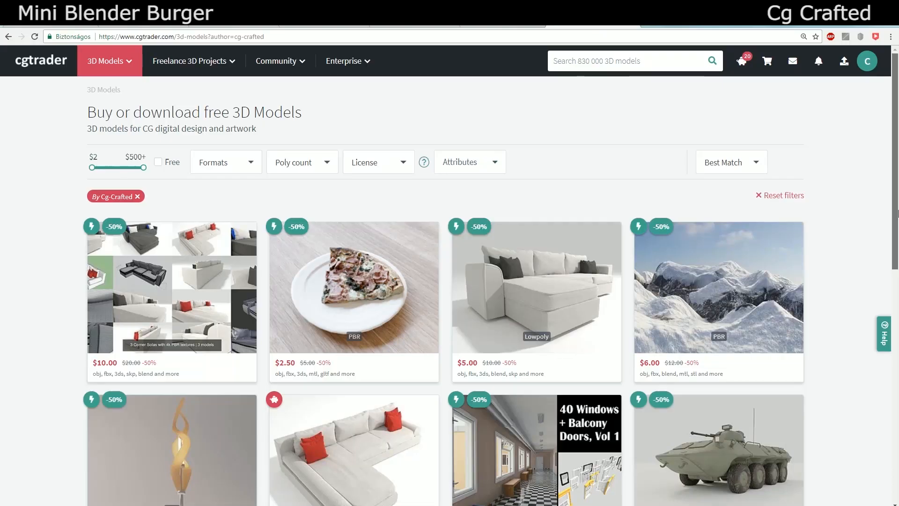
pyautogui.moveTo(865, 184)
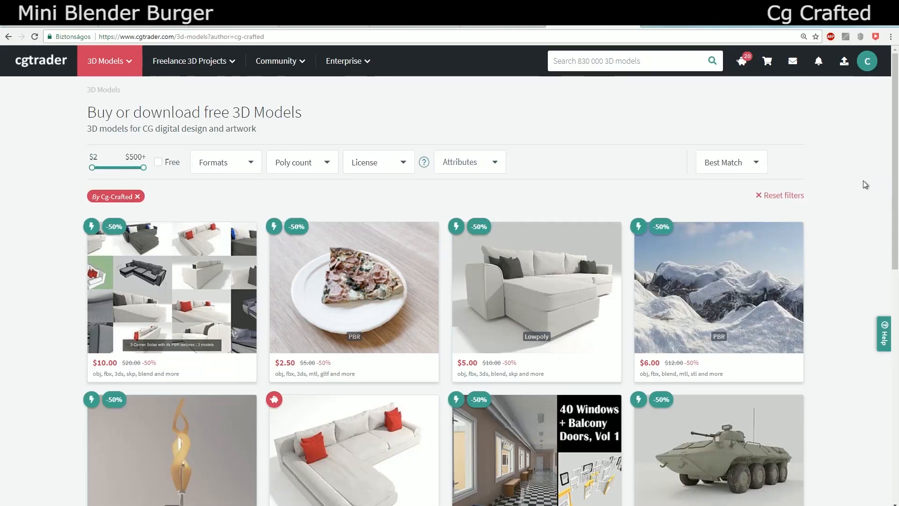
pyautogui.scroll(-3)
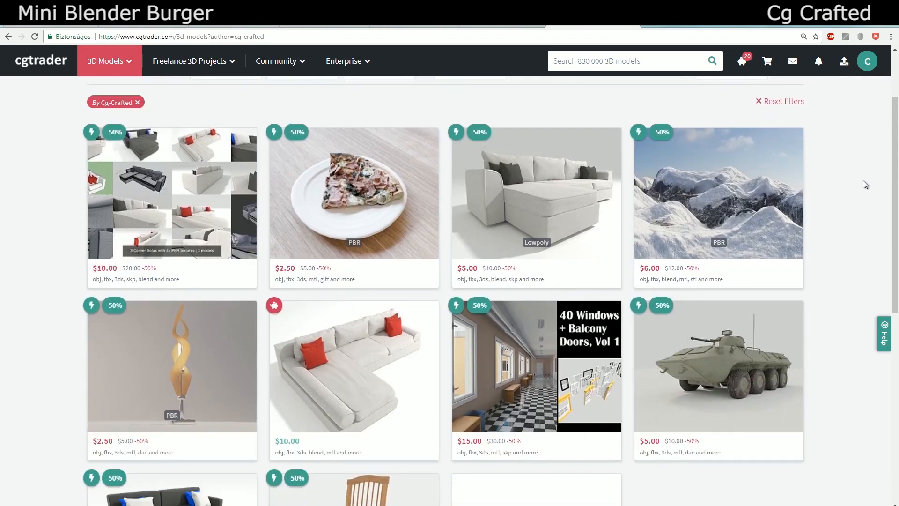